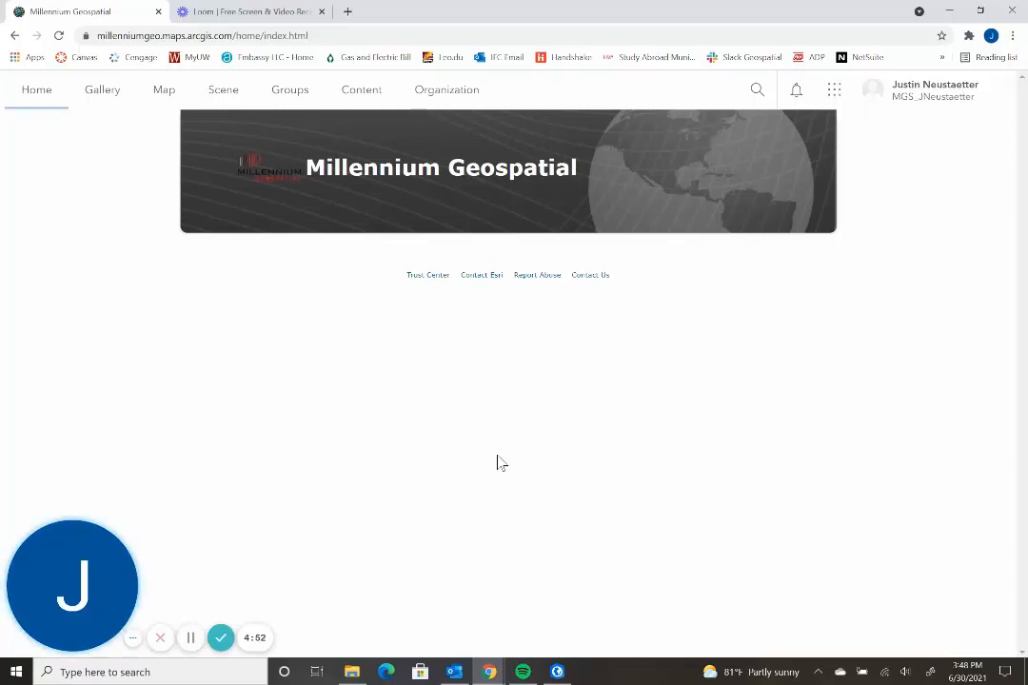
mouse_move(588, 400)
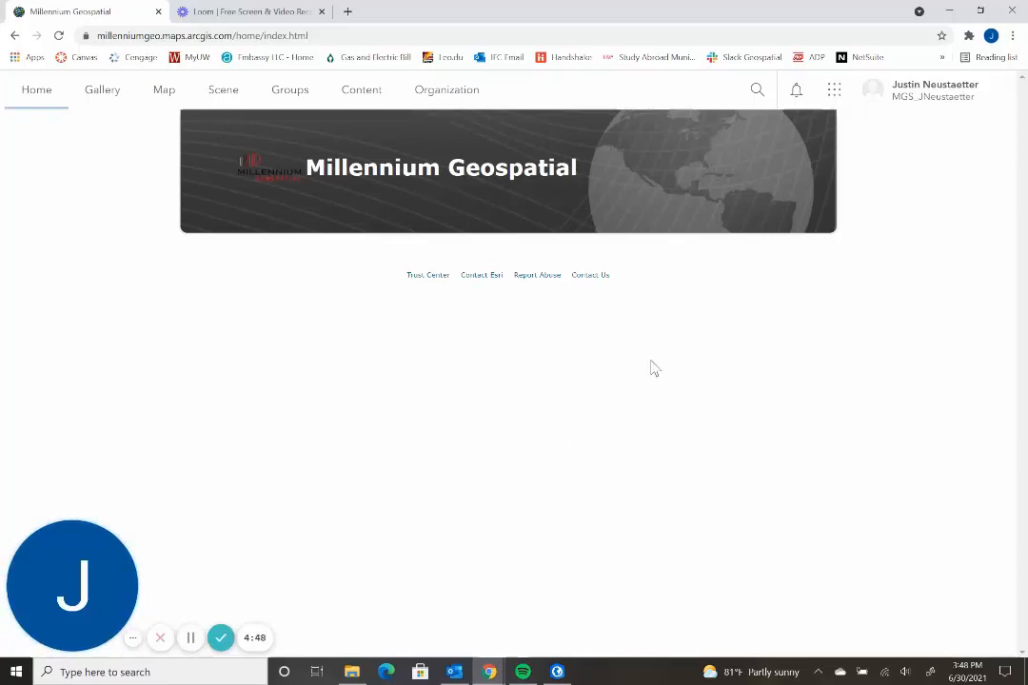
mouse_move(680, 447)
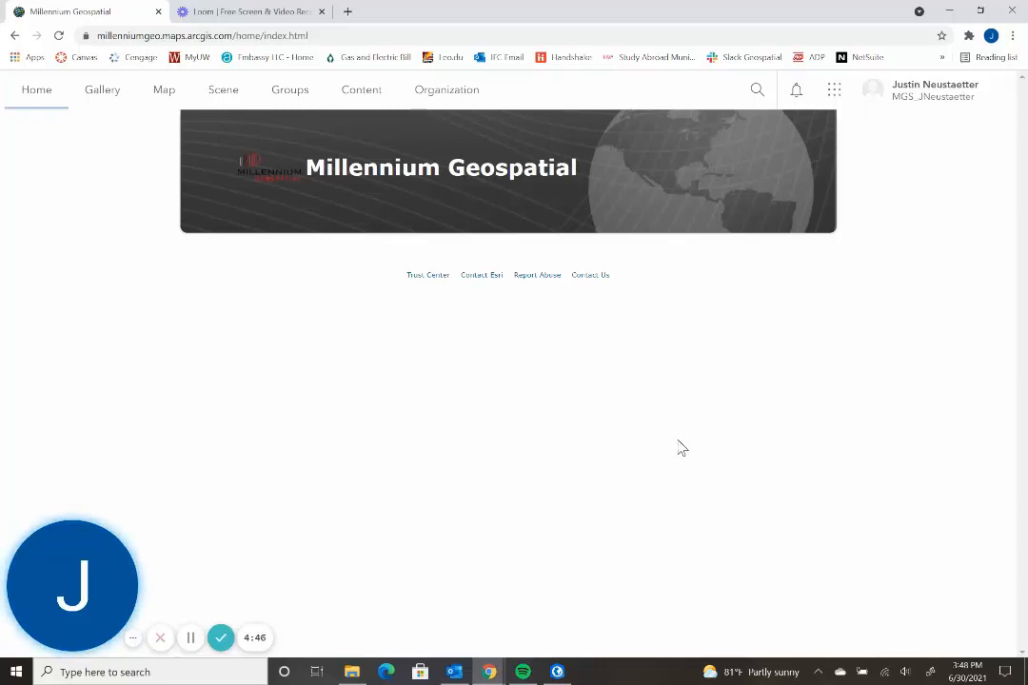
mouse_move(695, 381)
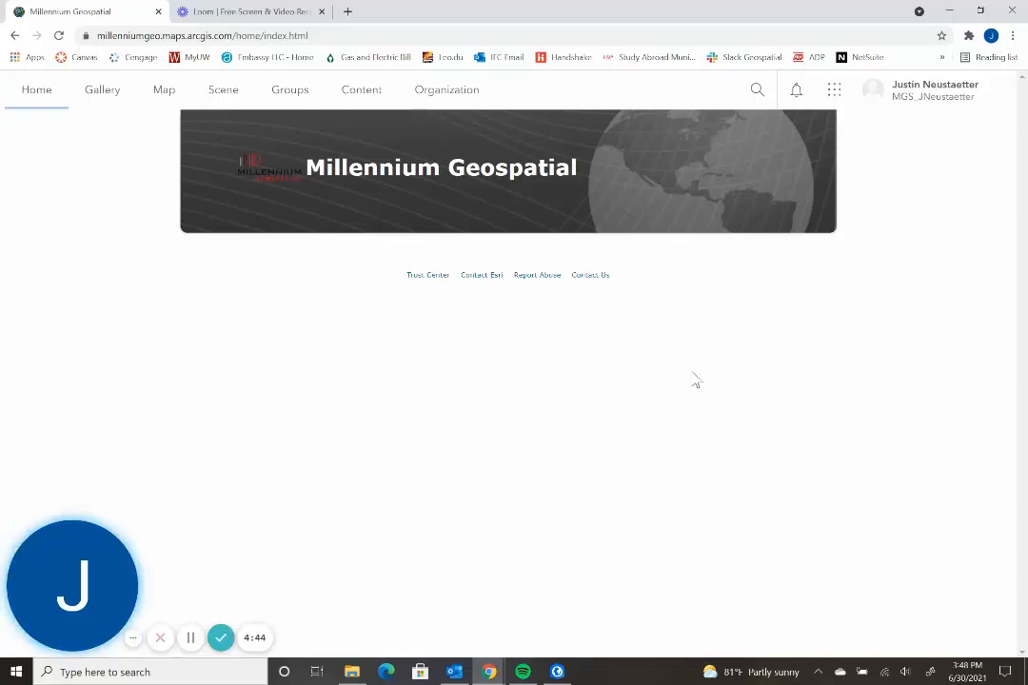
Step: Open a new blank web map and switch its basemap to Imagery
click(164, 90)
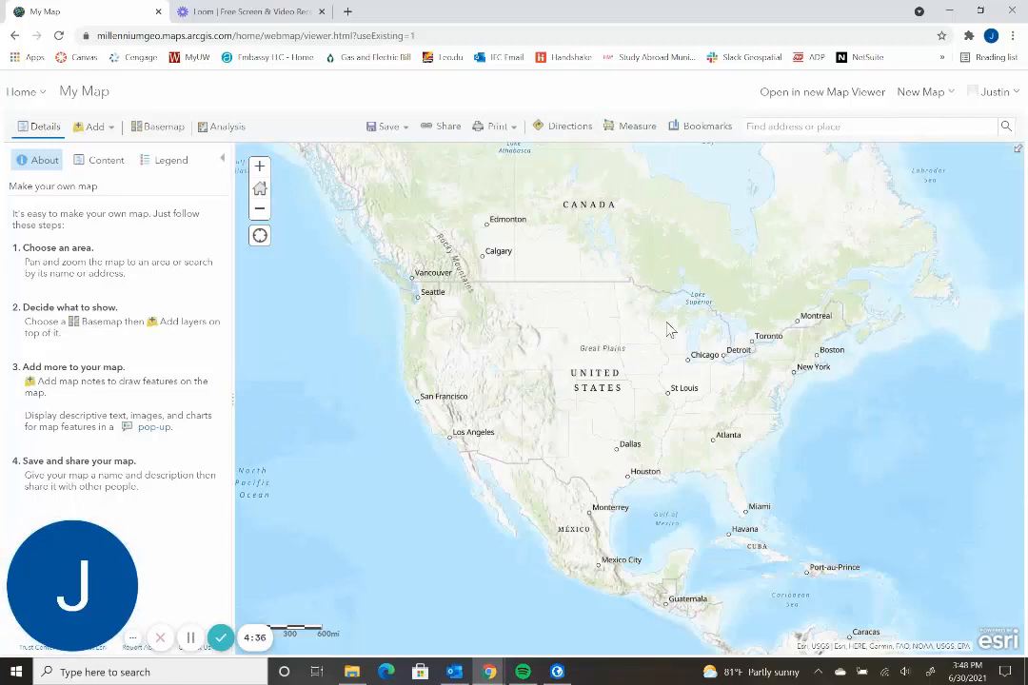
mouse_move(600, 404)
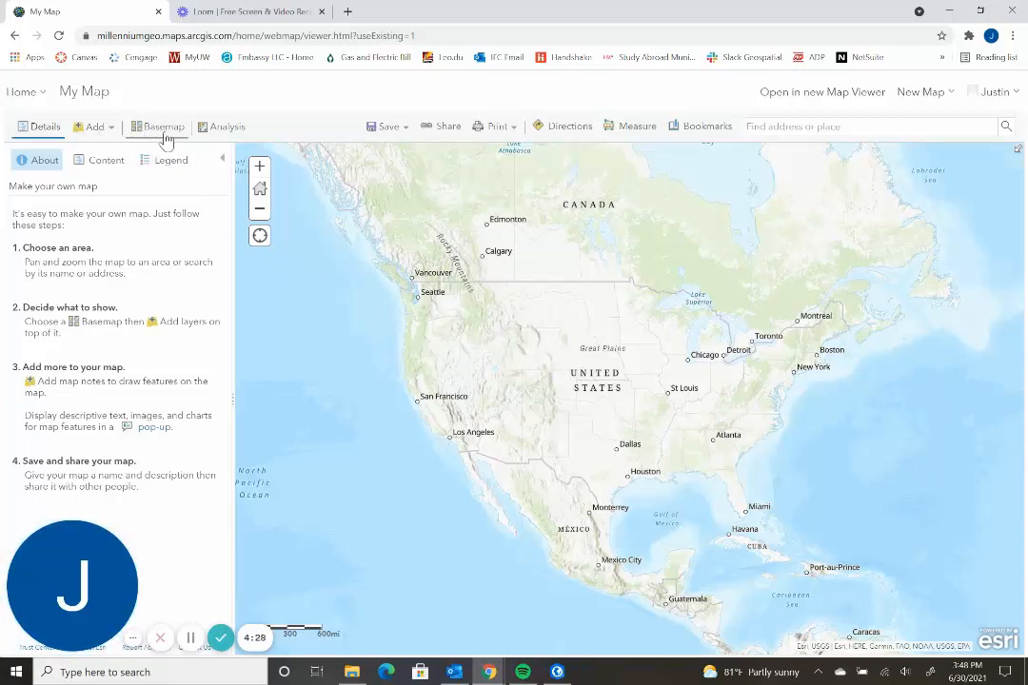
click(164, 125)
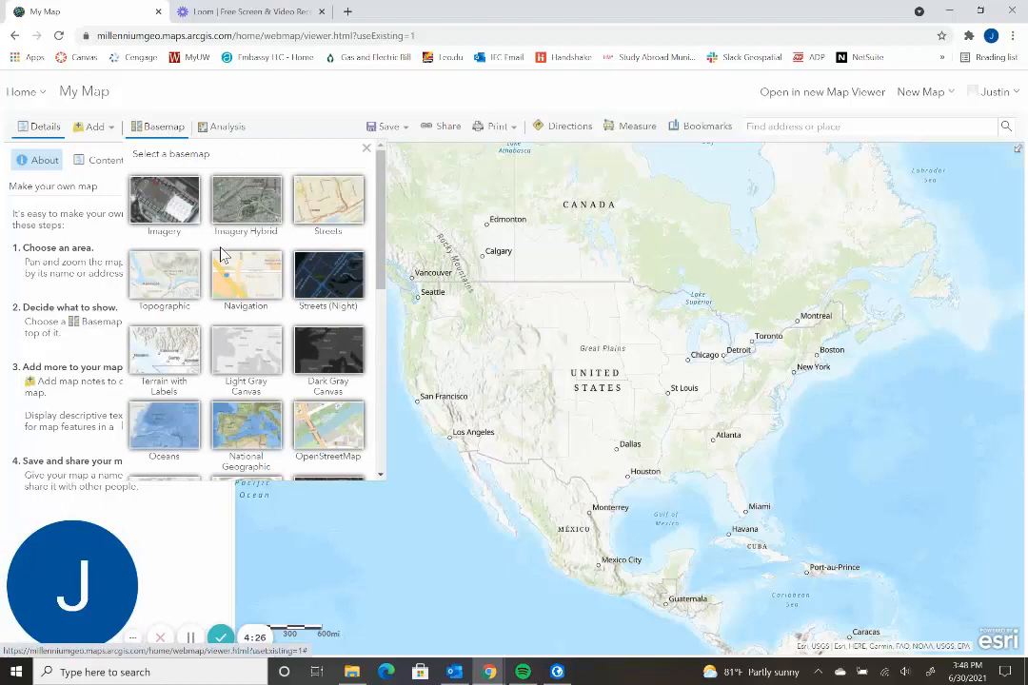
click(365, 148)
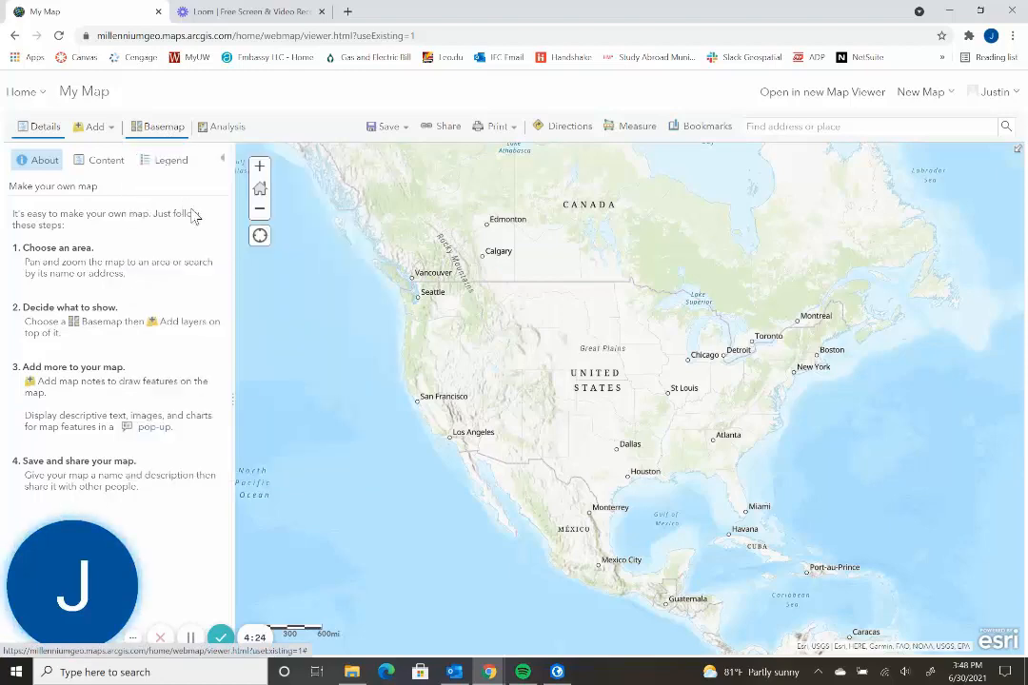
click(157, 126)
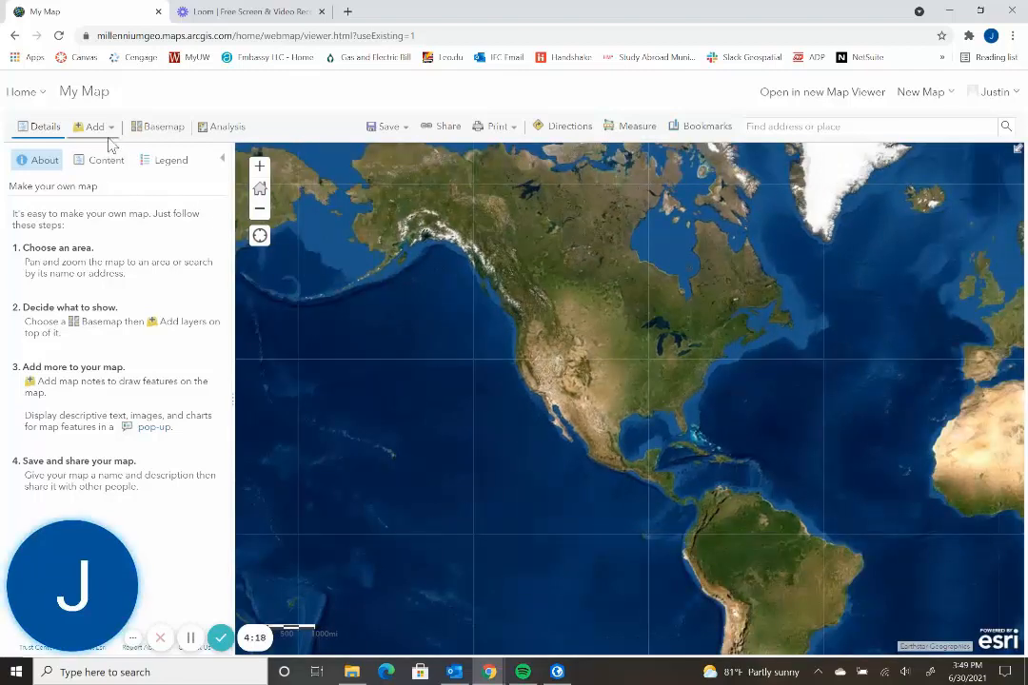
Step: Search for layers, browse Living Atlas, then list My Favorites' Huntsville layers
click(93, 127)
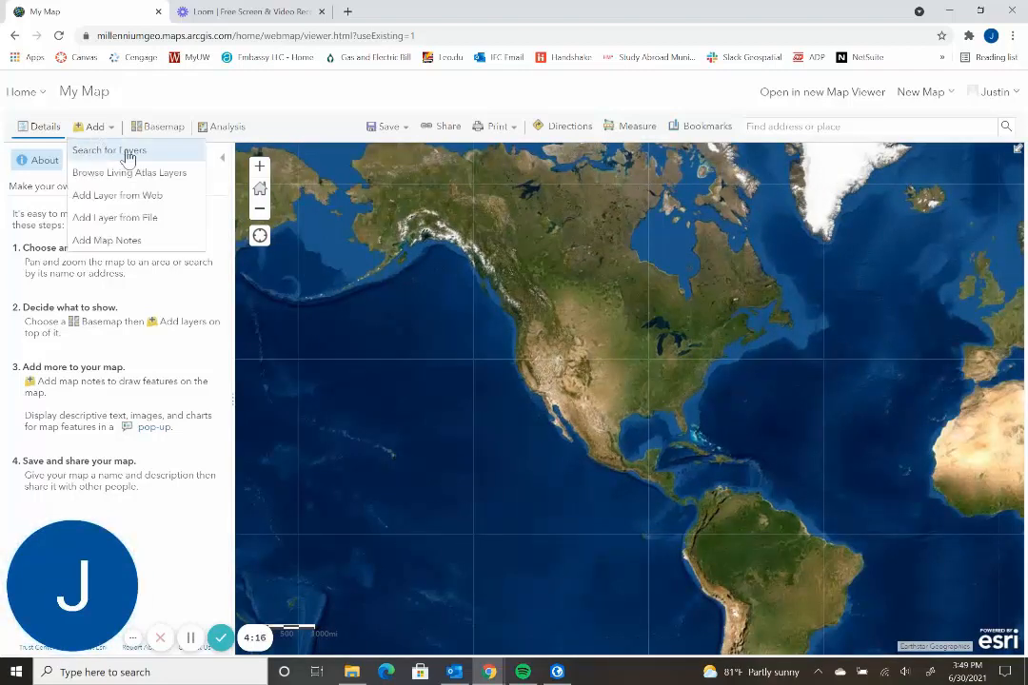
click(109, 150)
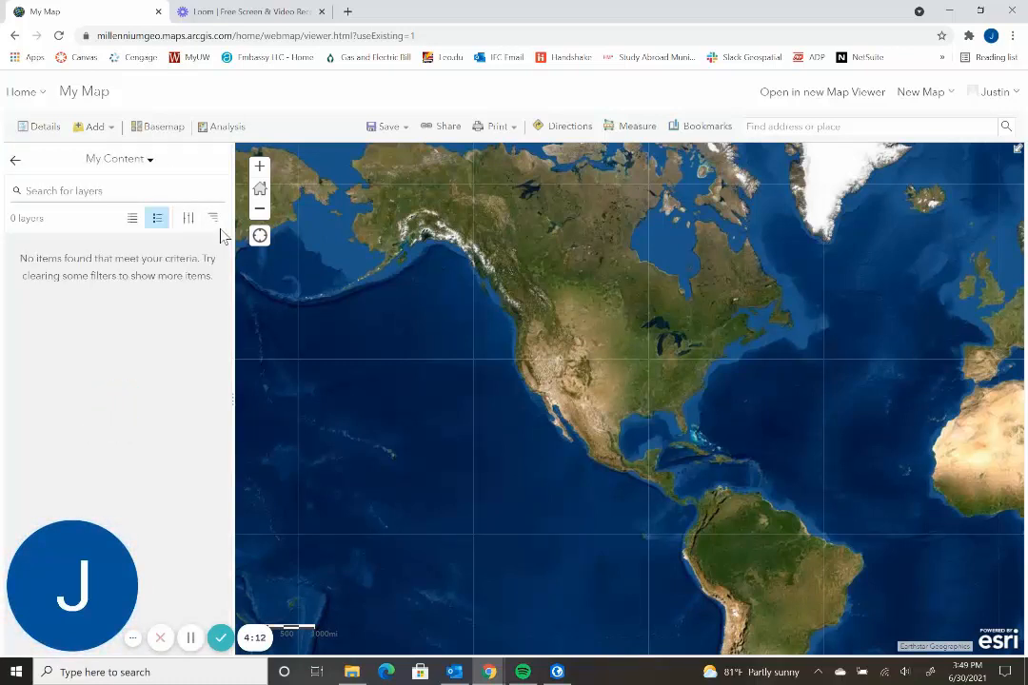
click(119, 158)
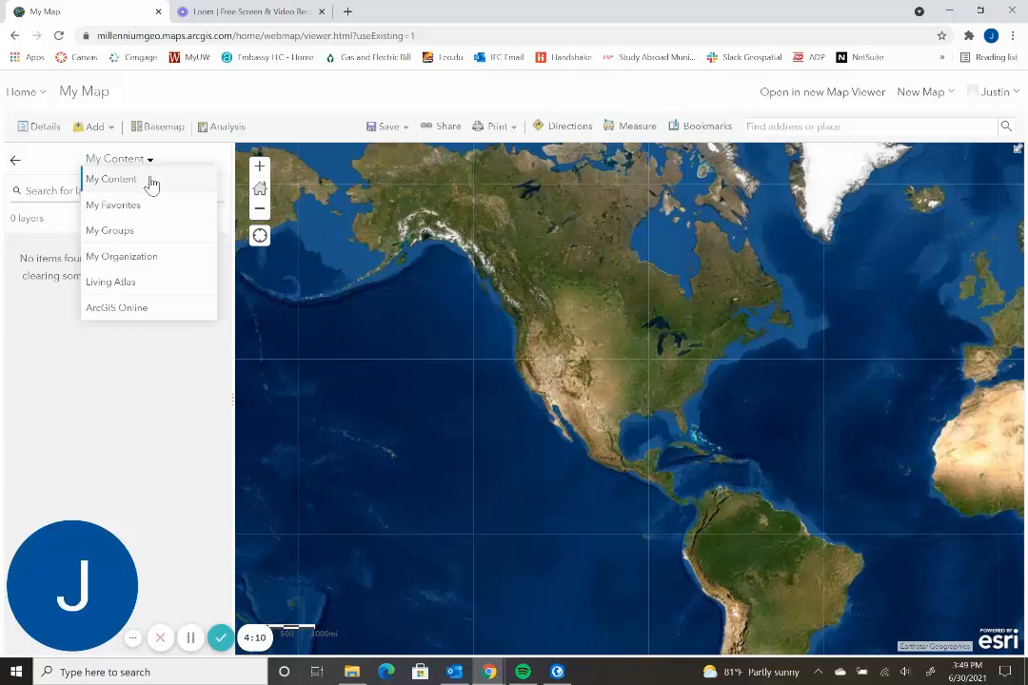
mouse_move(152, 188)
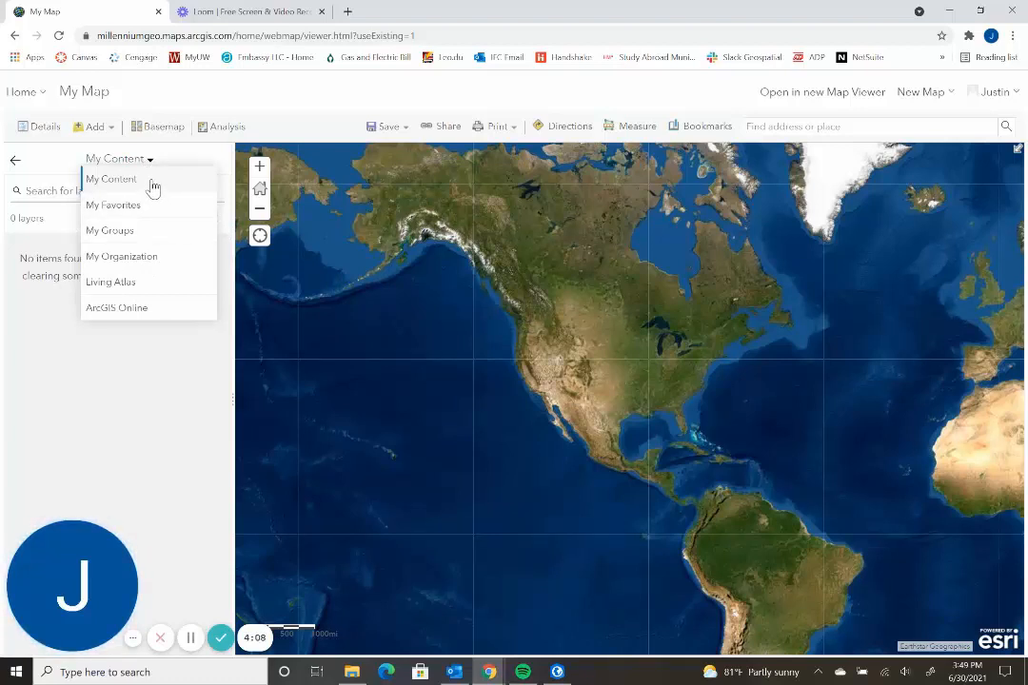
mouse_move(131, 281)
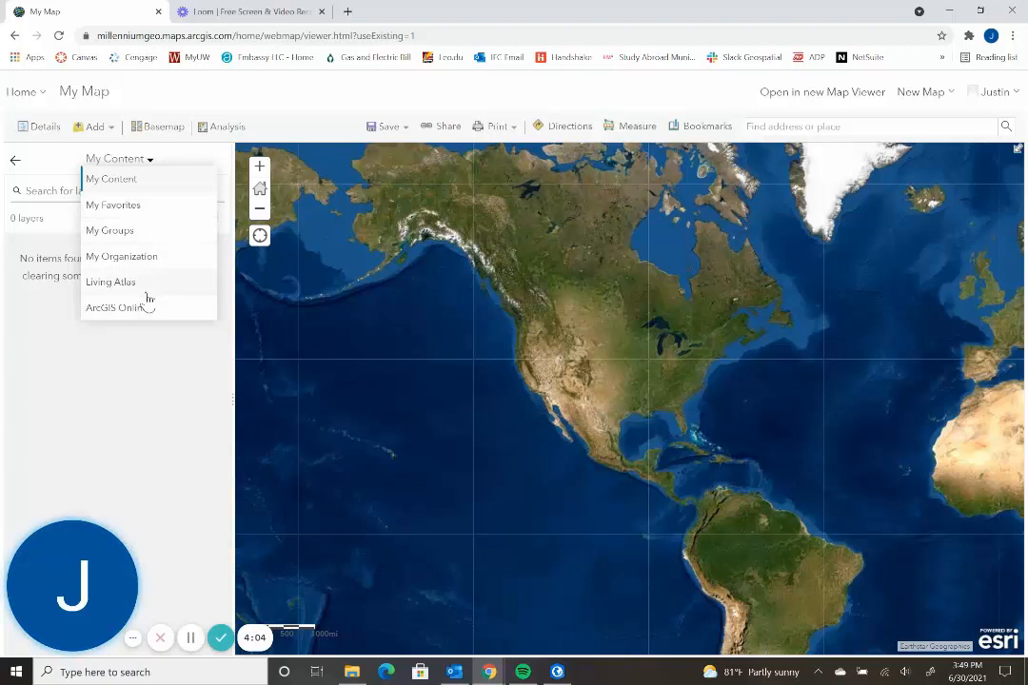
mouse_move(157, 325)
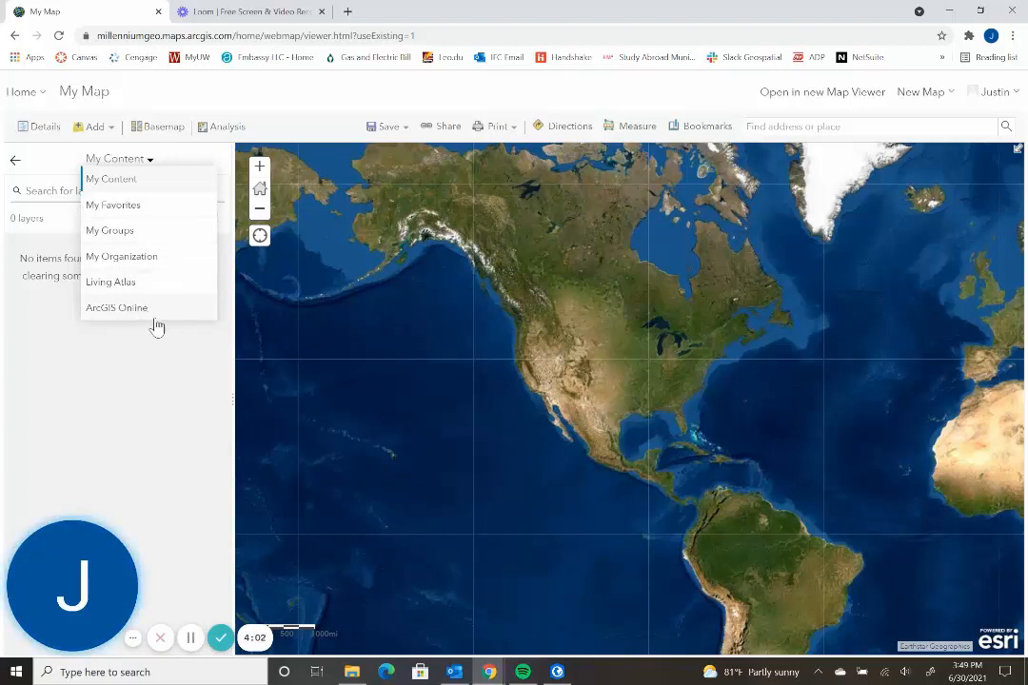
click(110, 282)
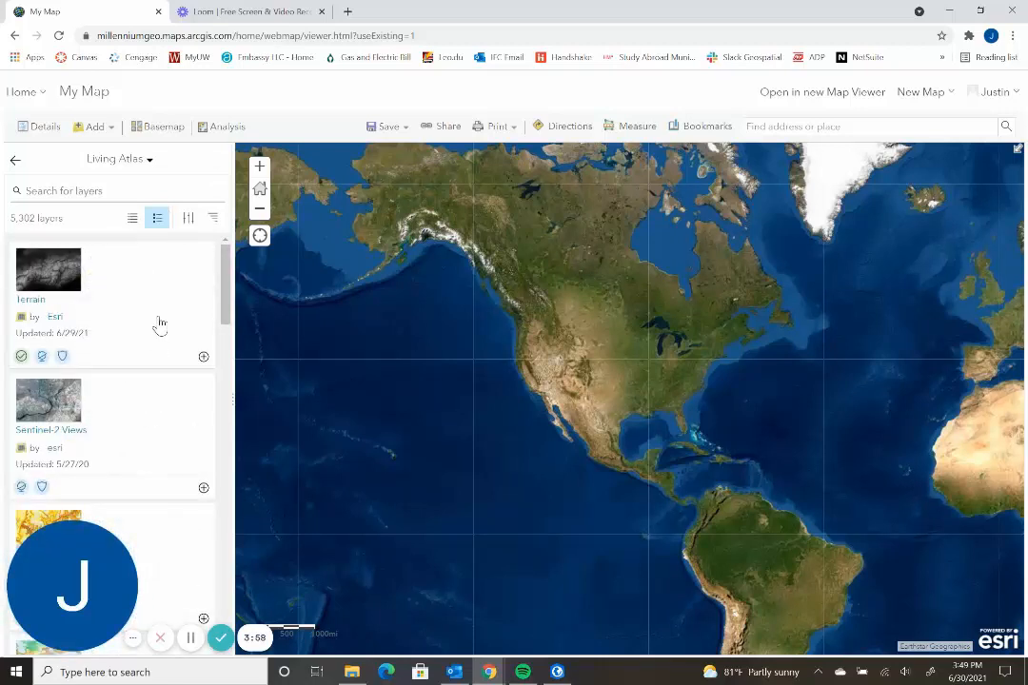
scroll(down, 3)
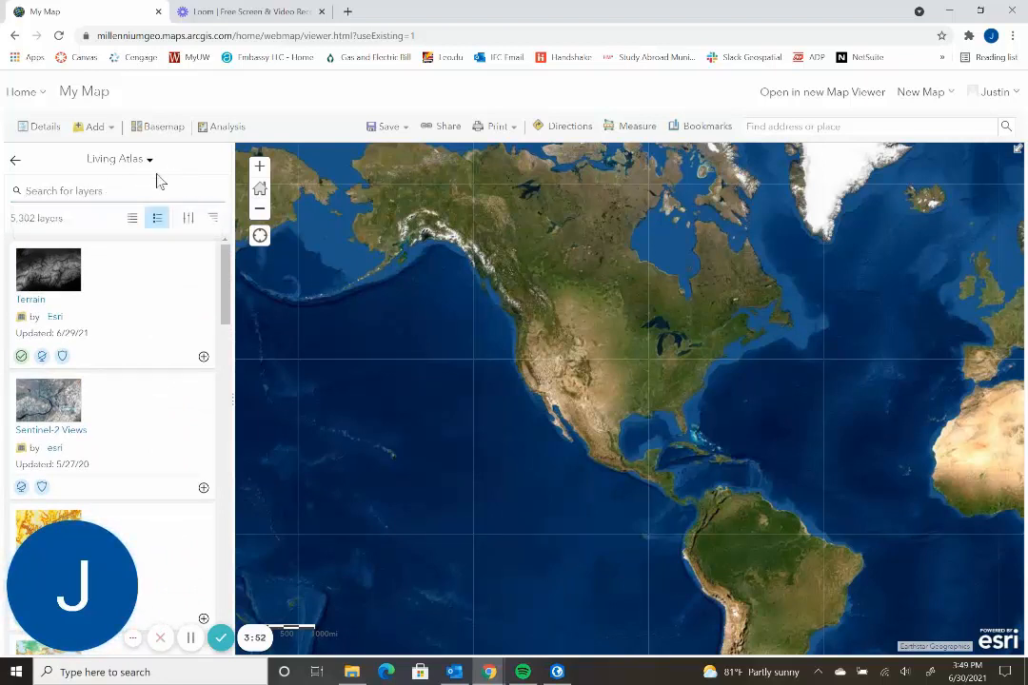
click(119, 158)
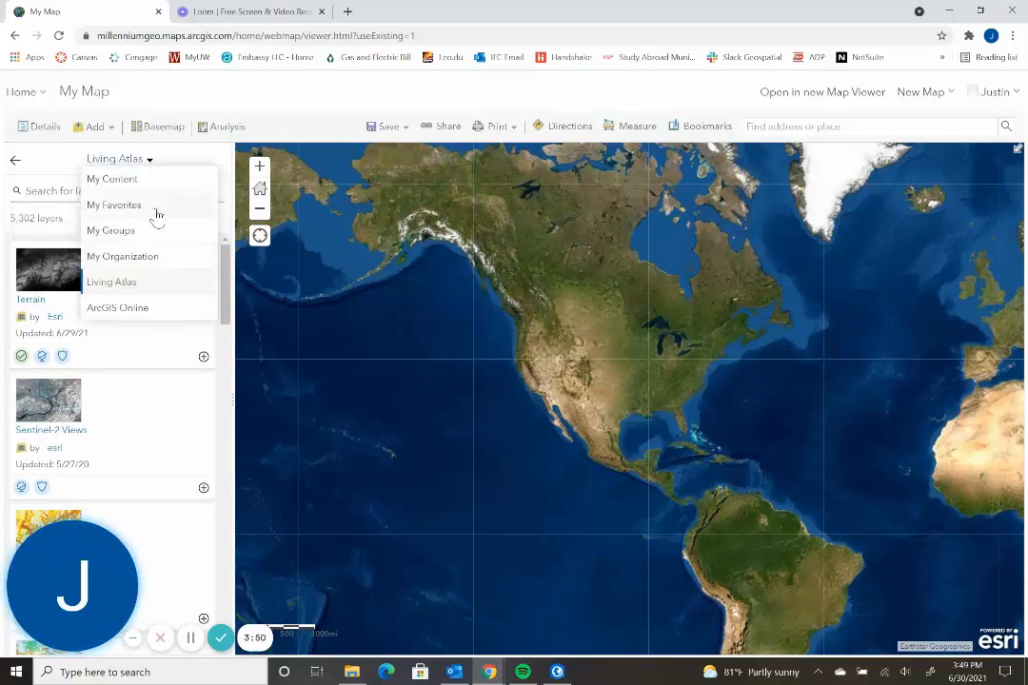
click(113, 204)
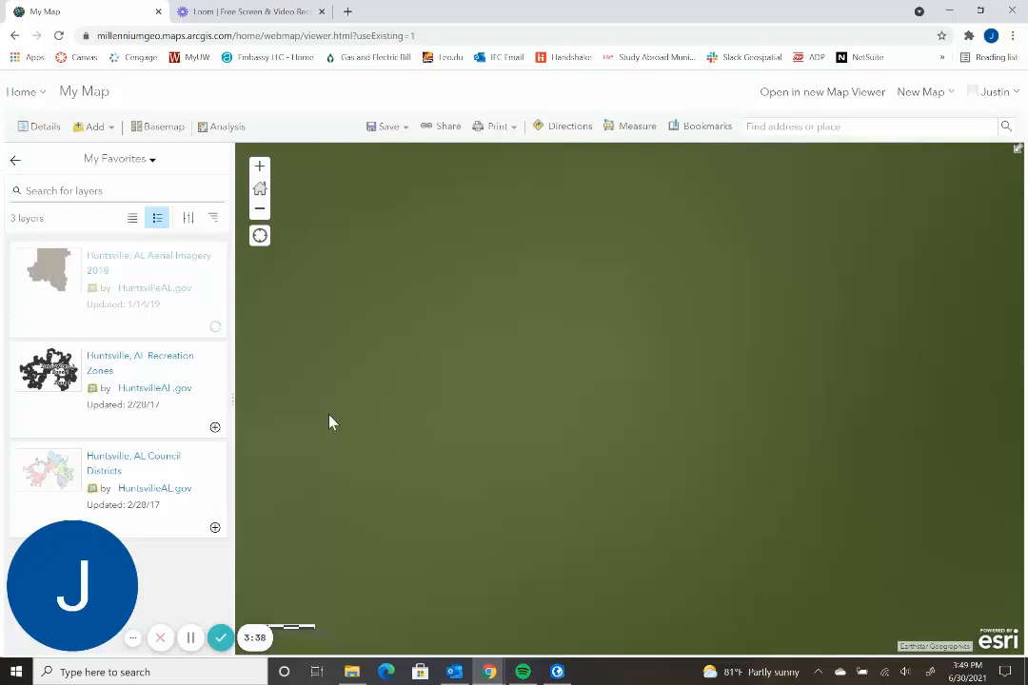
Step: Add the Huntsville, AL Recreation Zones layer and start entering the map title
click(214, 326)
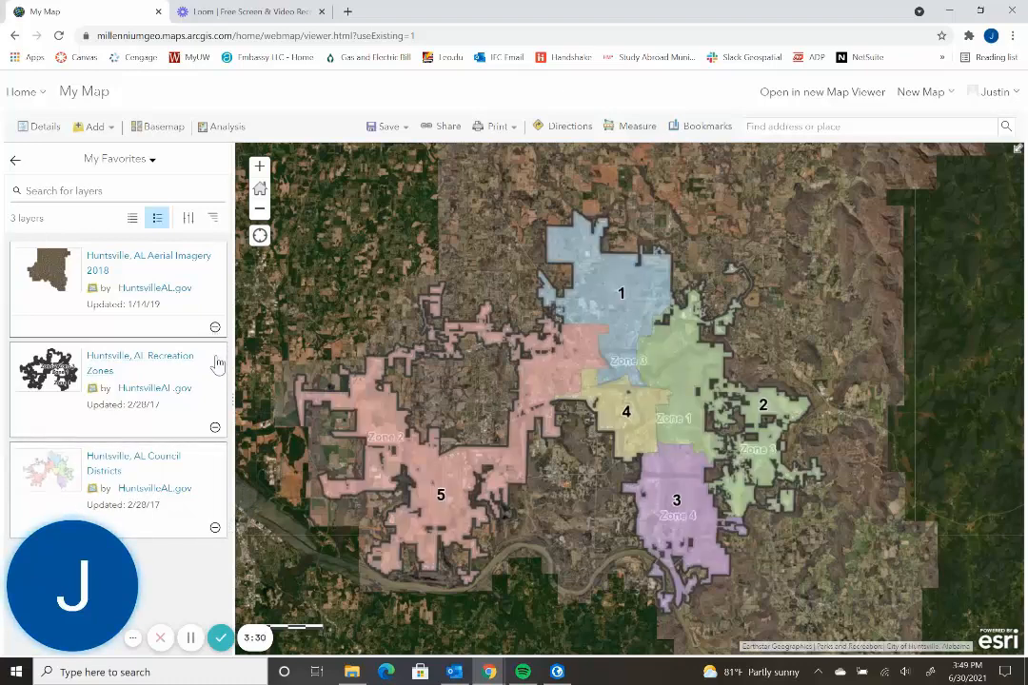
mouse_move(213, 298)
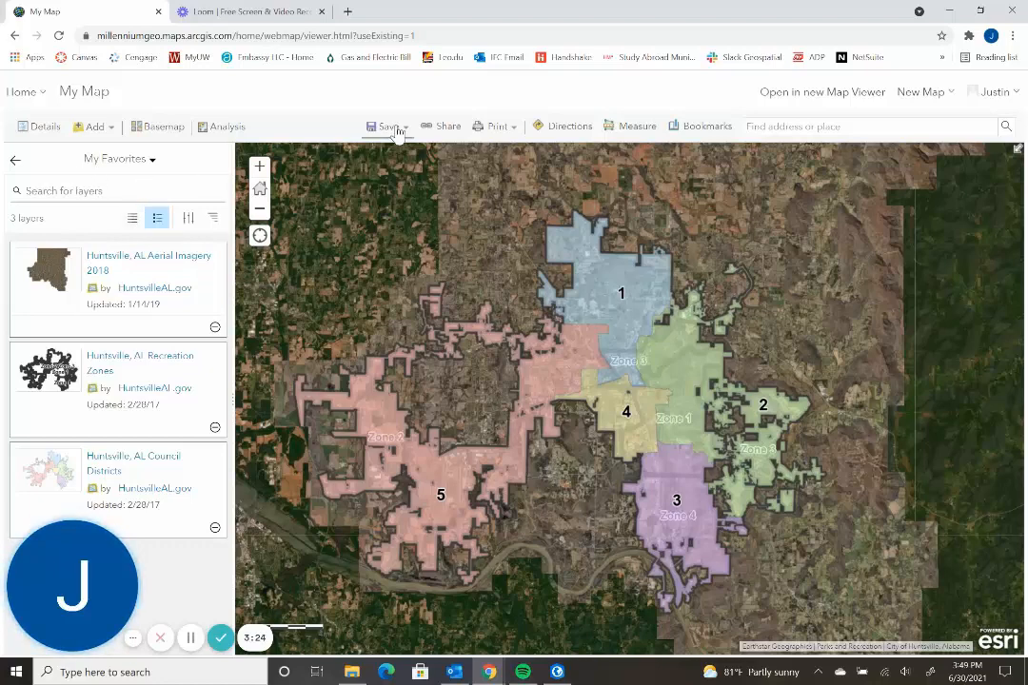
click(388, 126)
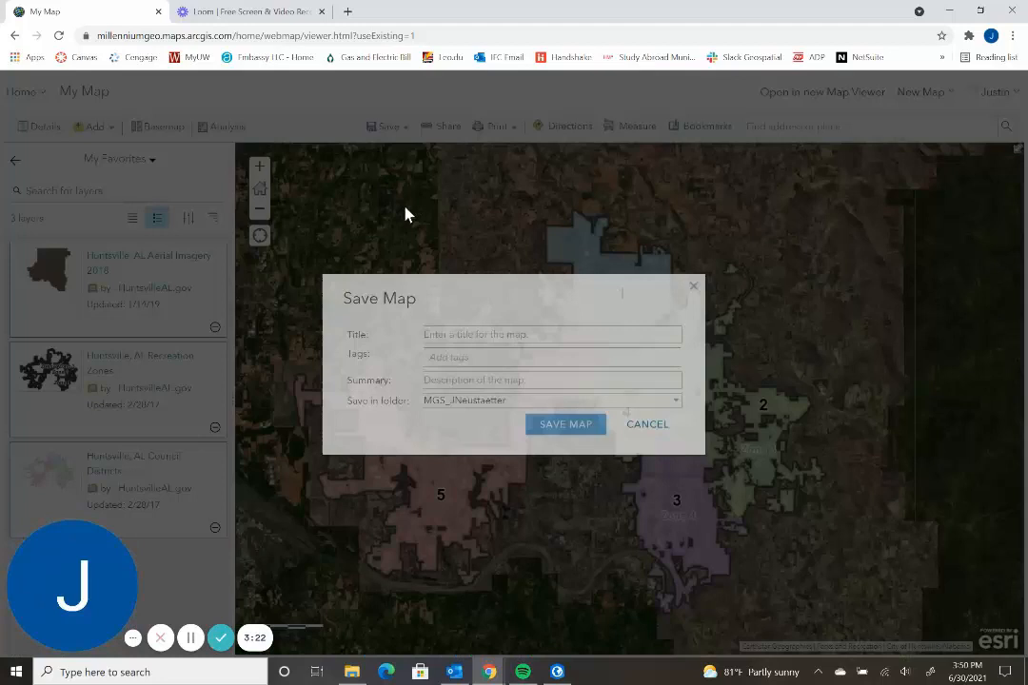
Step: Enter title 'Alabama Map', tag 'Alabama' and summary 'Alabama Map', then save
text(A)
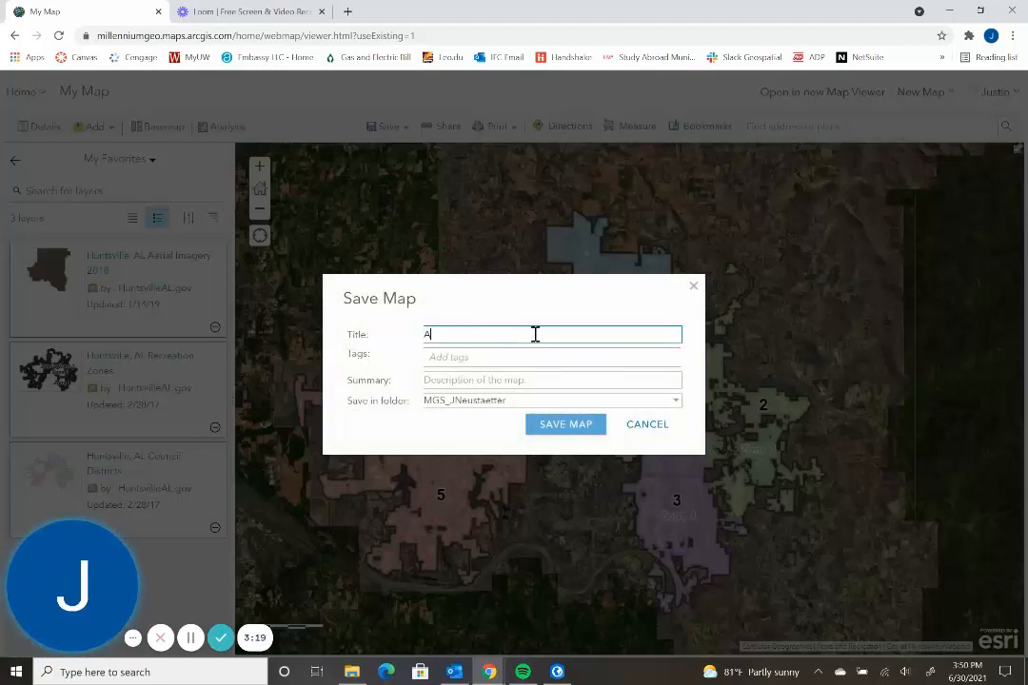
text(labama)
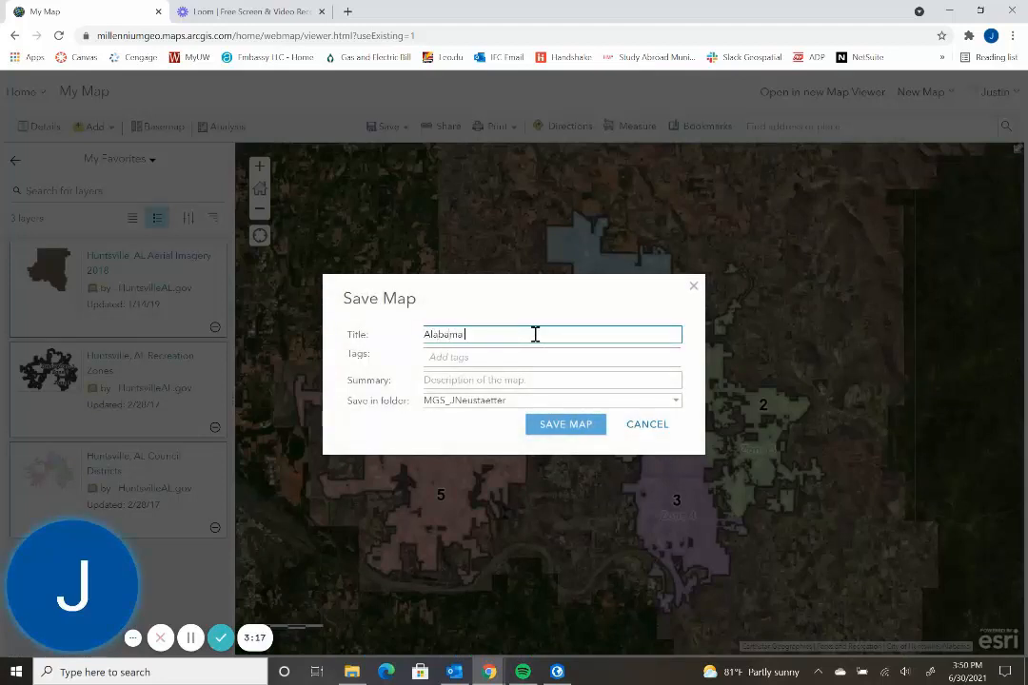
text(Map)
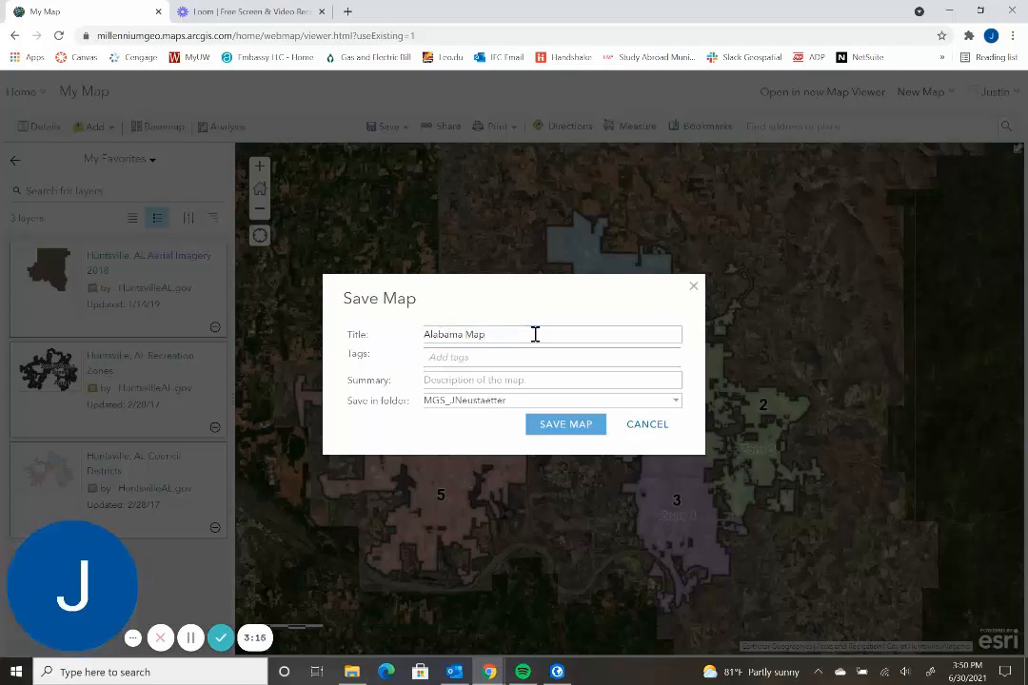
text(Alabama)
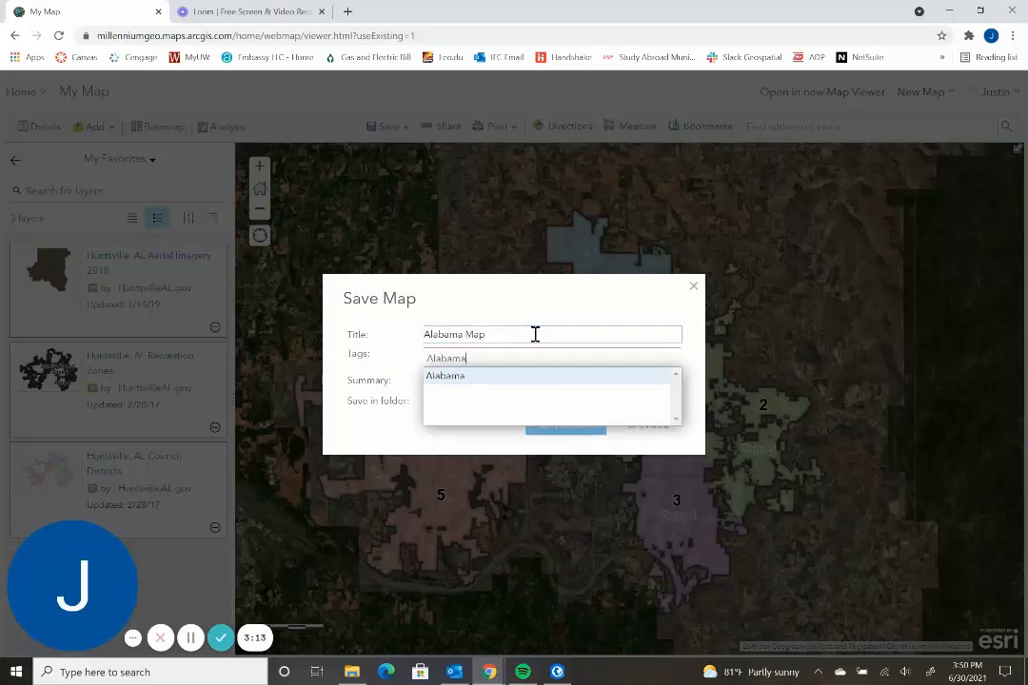
text(A)
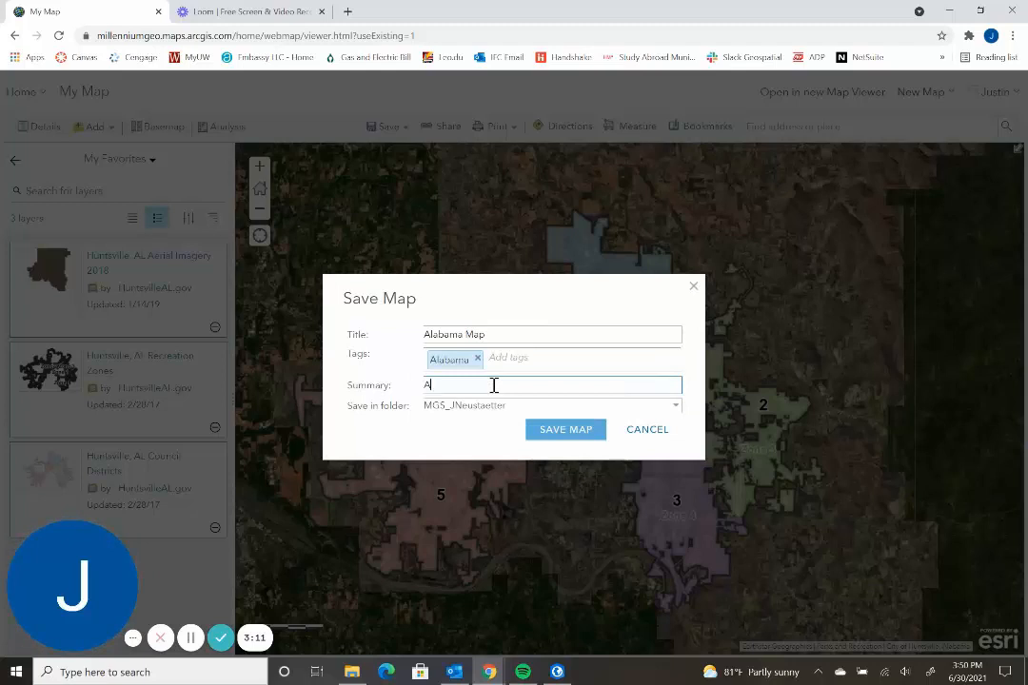
text(labama Map)
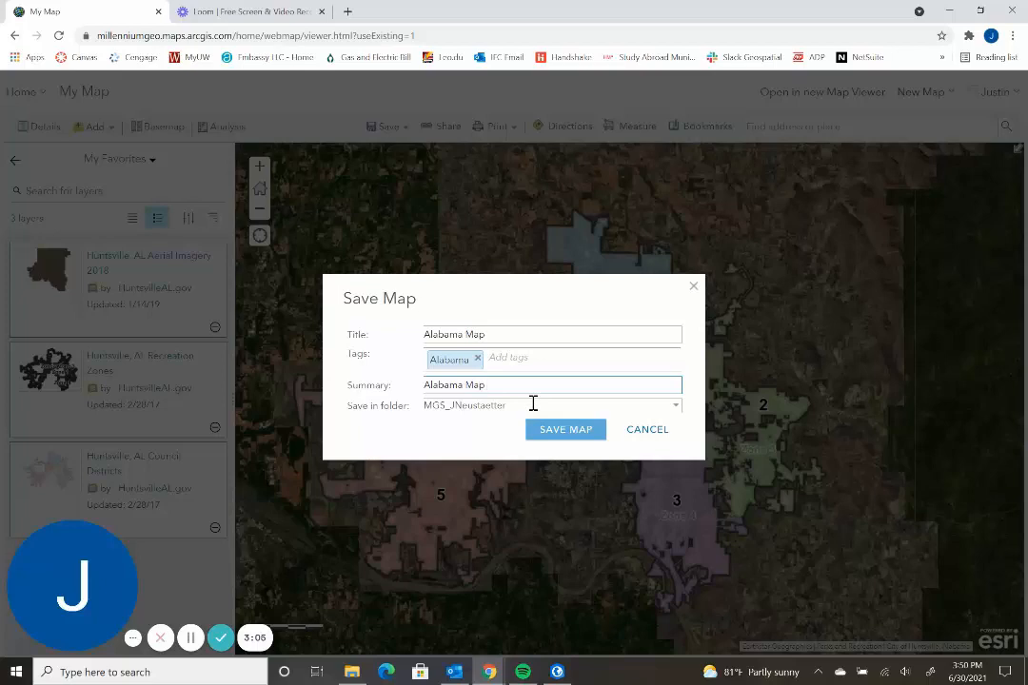
mouse_move(566, 429)
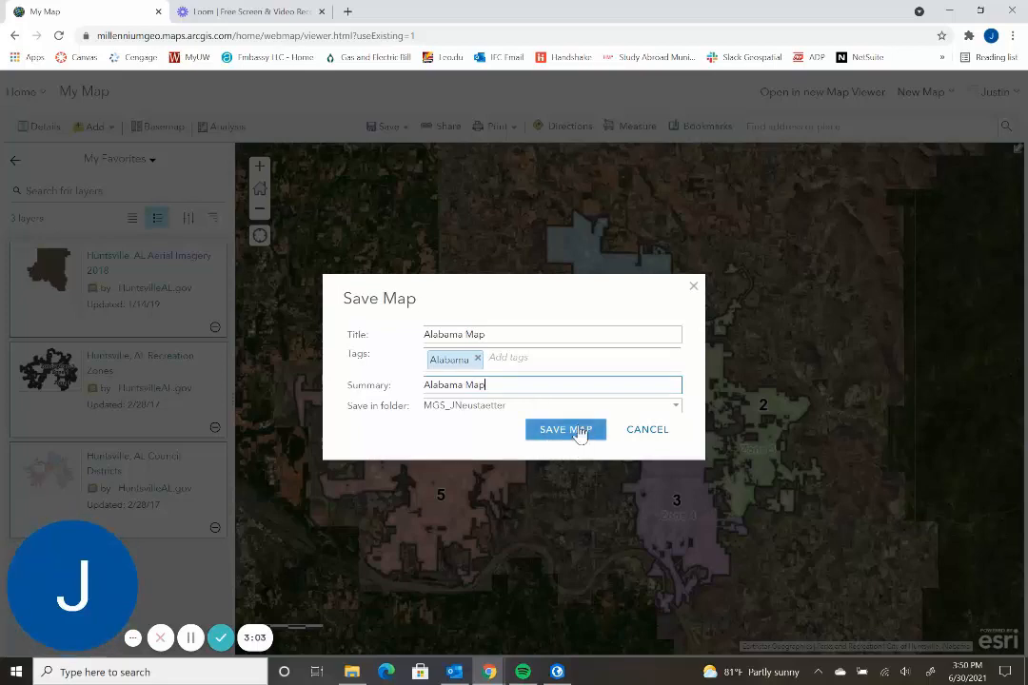
click(564, 430)
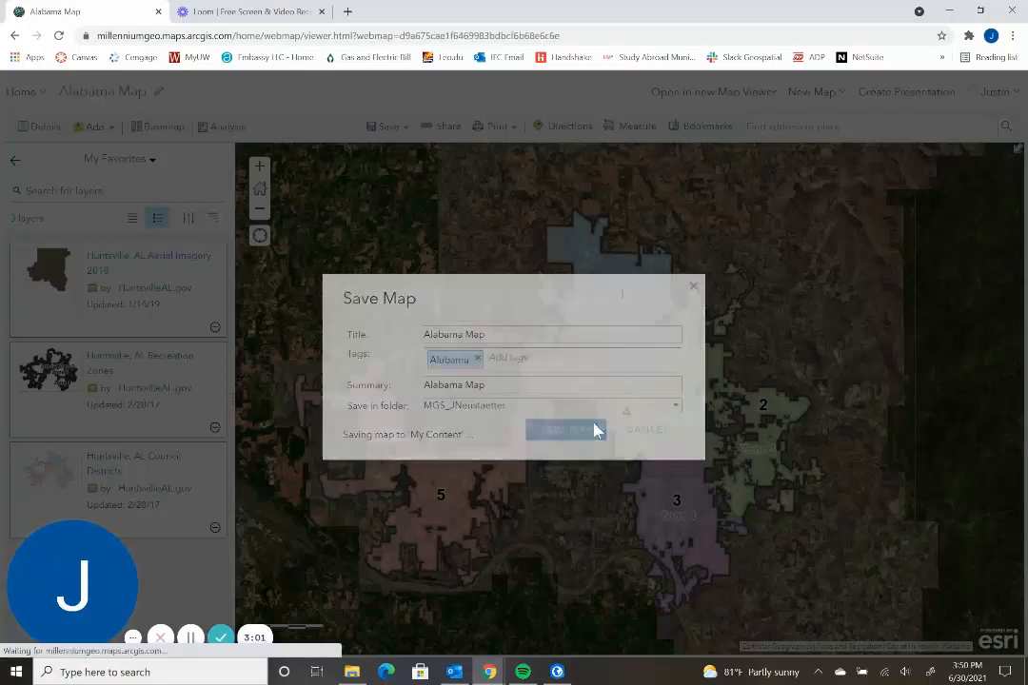
Step: Review the saved map's About and Content details, then open its full item page
click(566, 429)
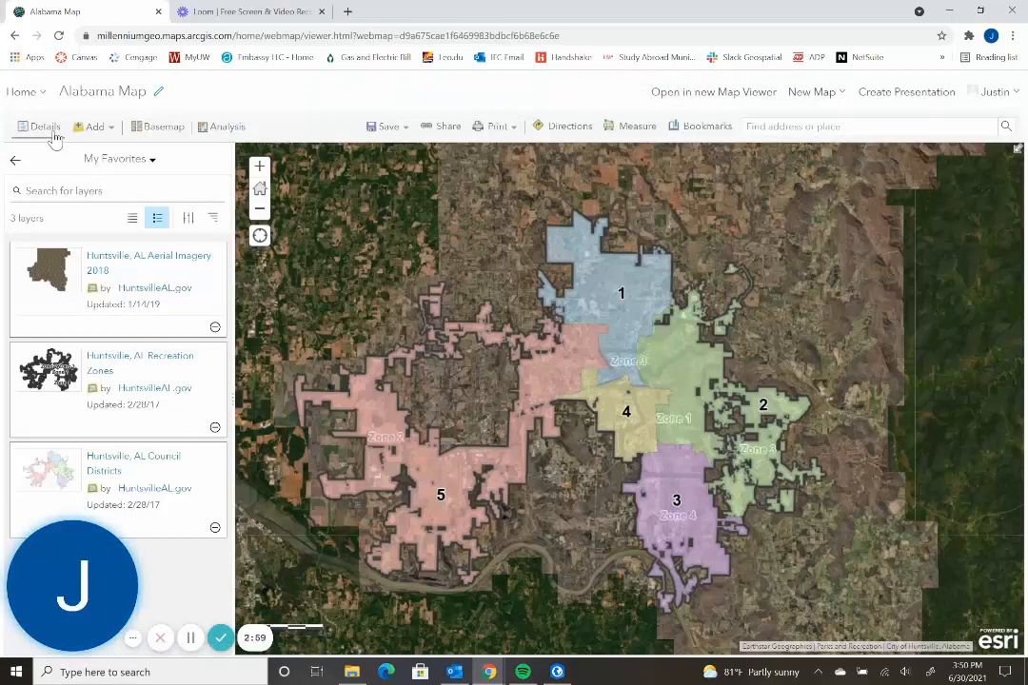
click(44, 126)
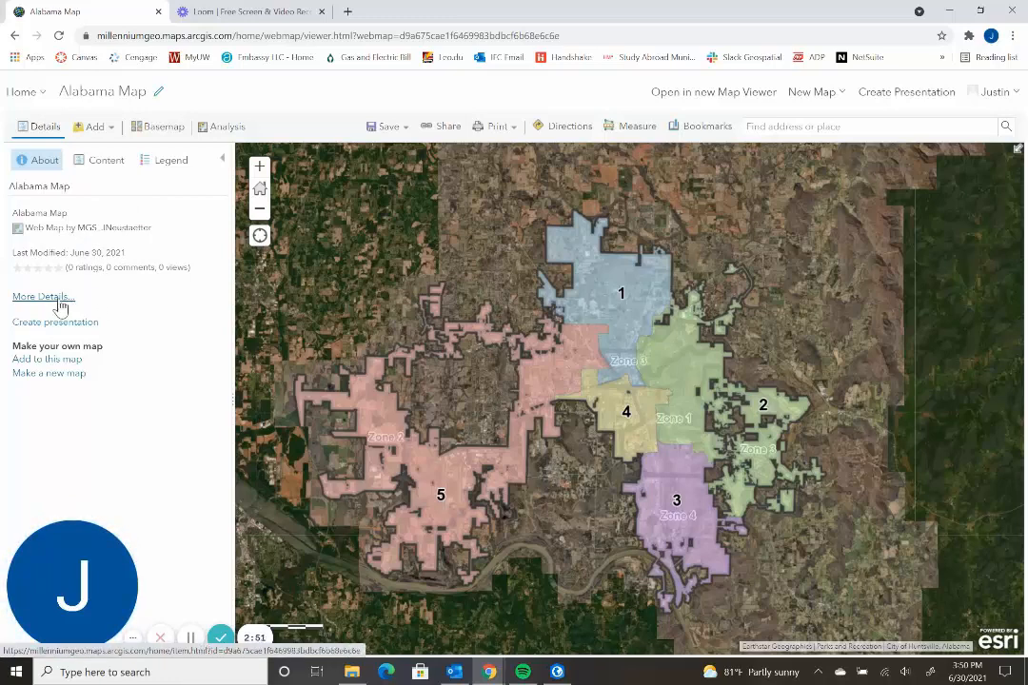
click(105, 160)
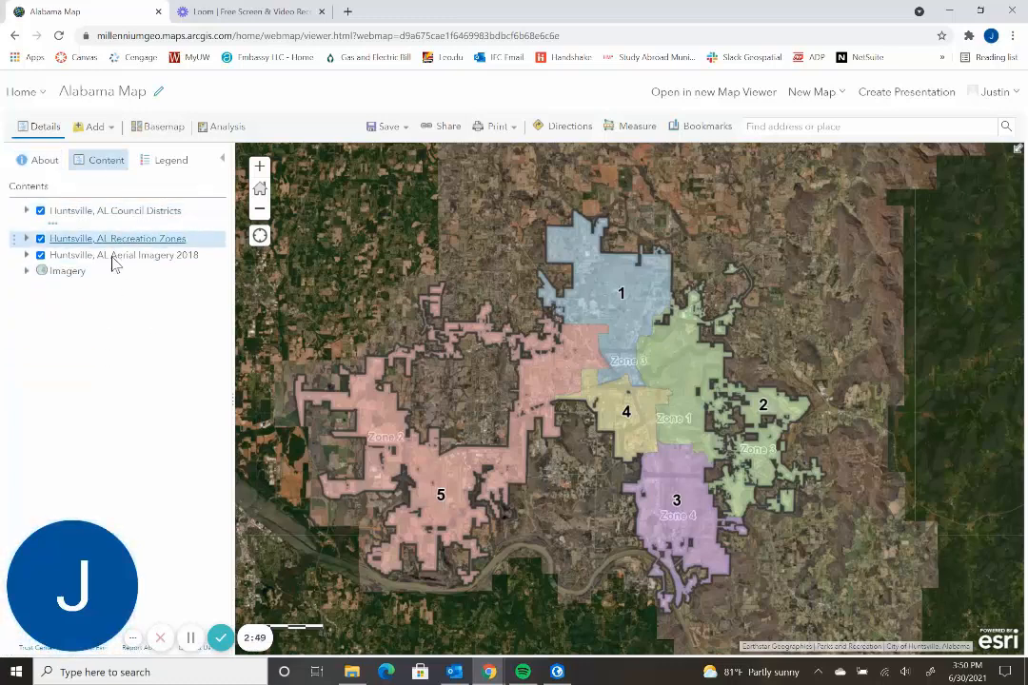
click(45, 159)
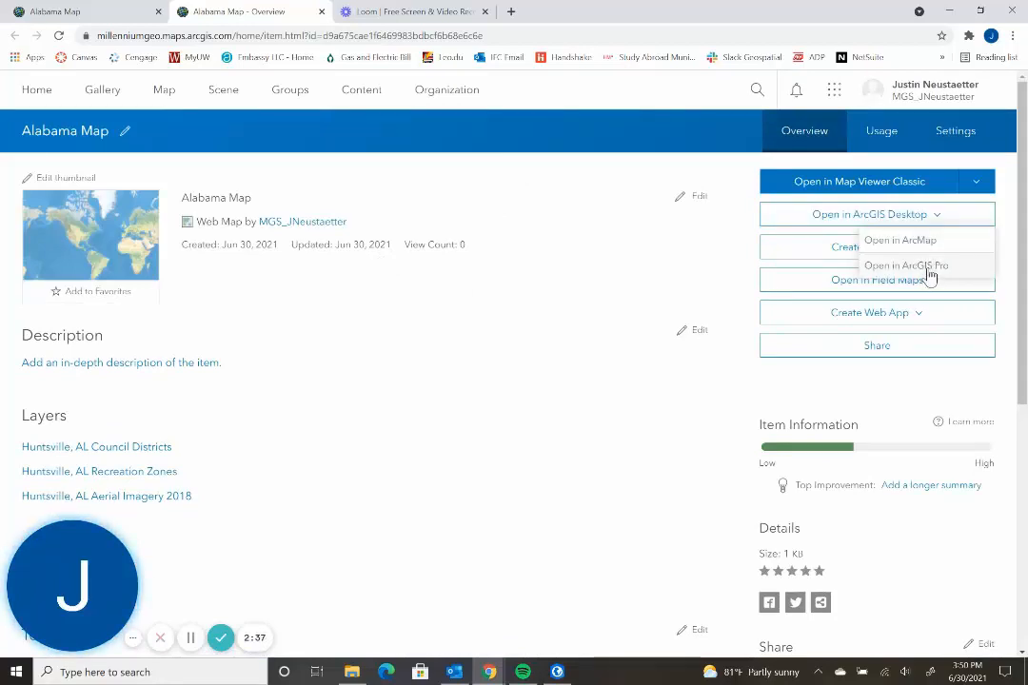
Step: Open the Alabama Map item in ArcGIS Pro
click(905, 266)
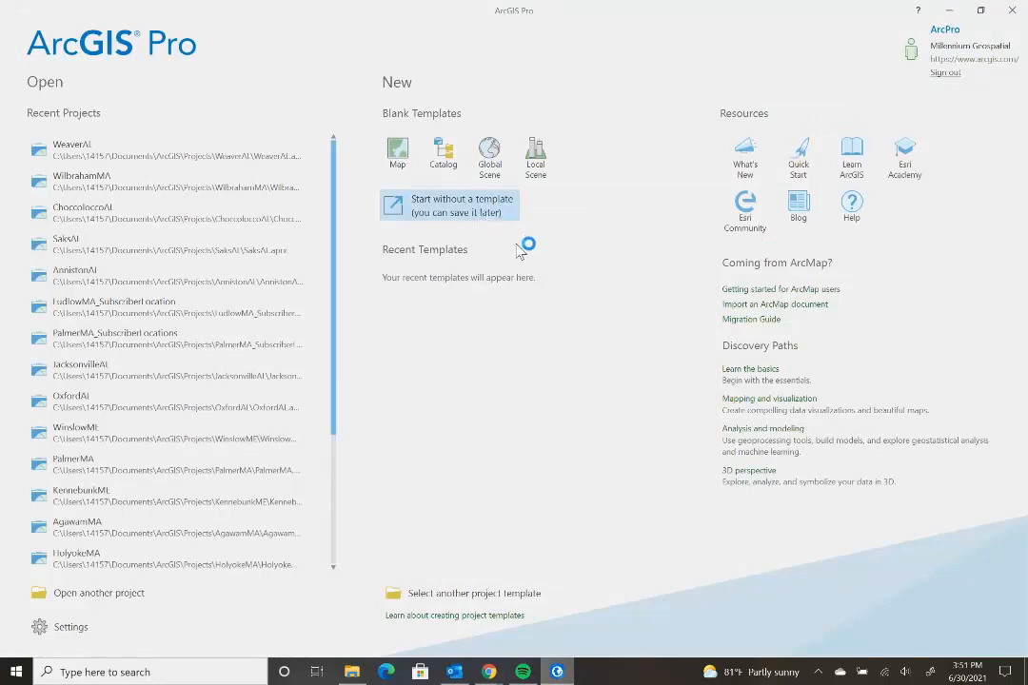
Step: Create a project without a template and bring up Insert > Import Map
click(449, 205)
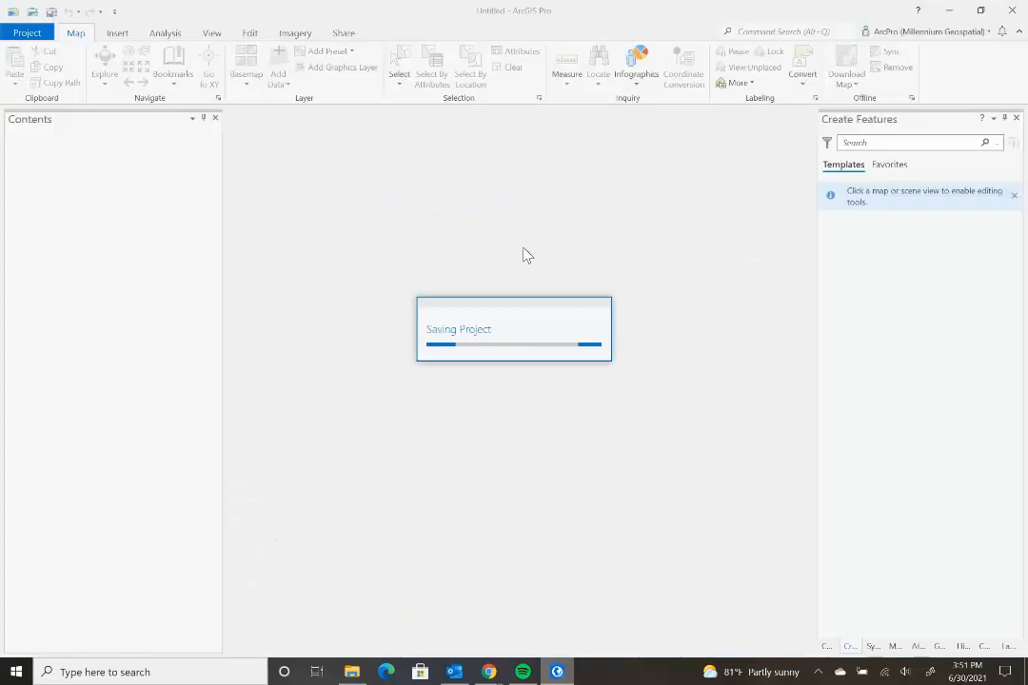
click(116, 32)
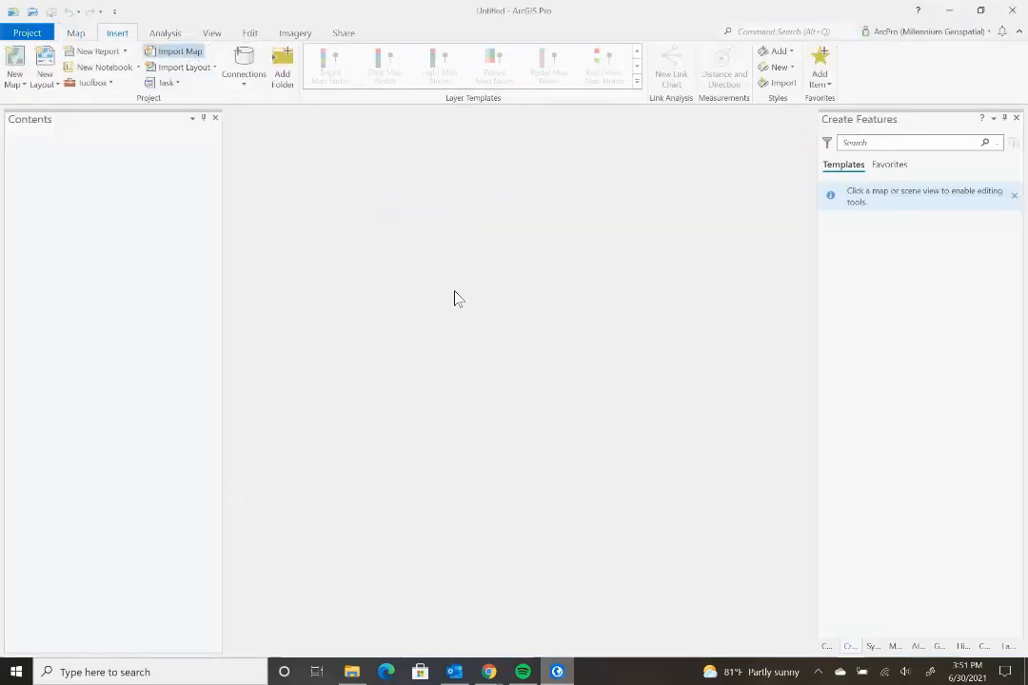
click(181, 67)
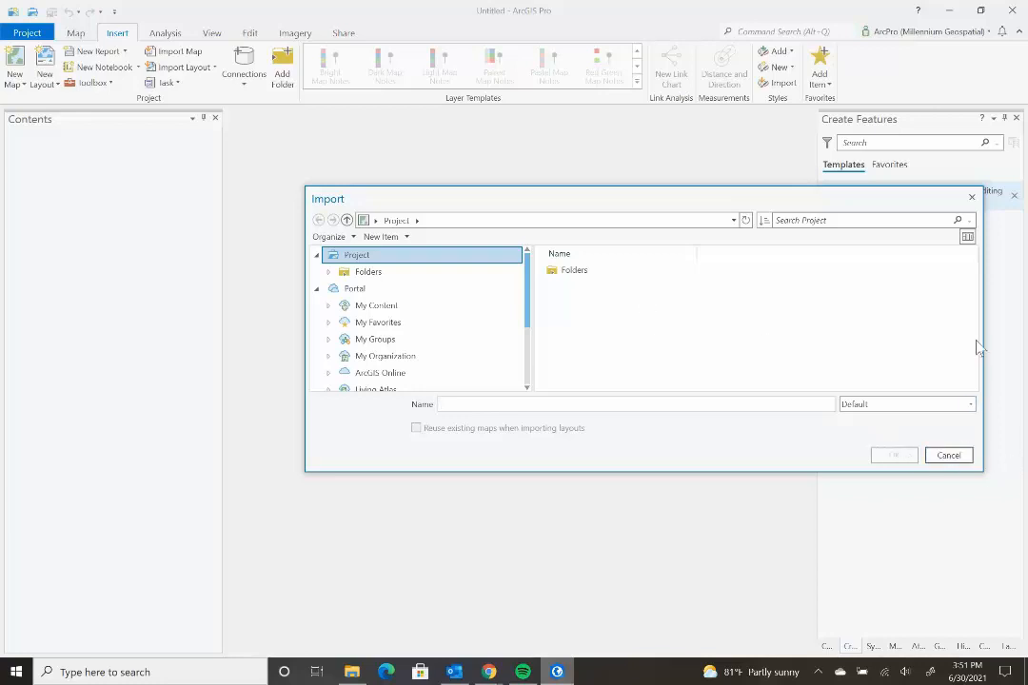
mouse_move(972, 197)
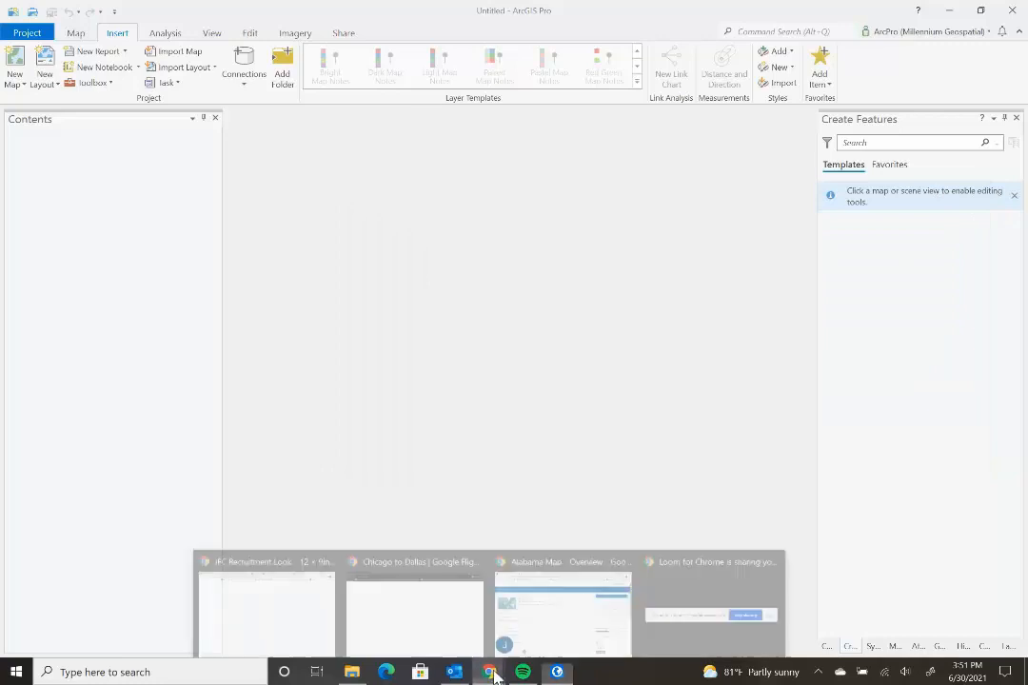
Step: Switch back to Chrome's Alabama Map web map tab
click(489, 672)
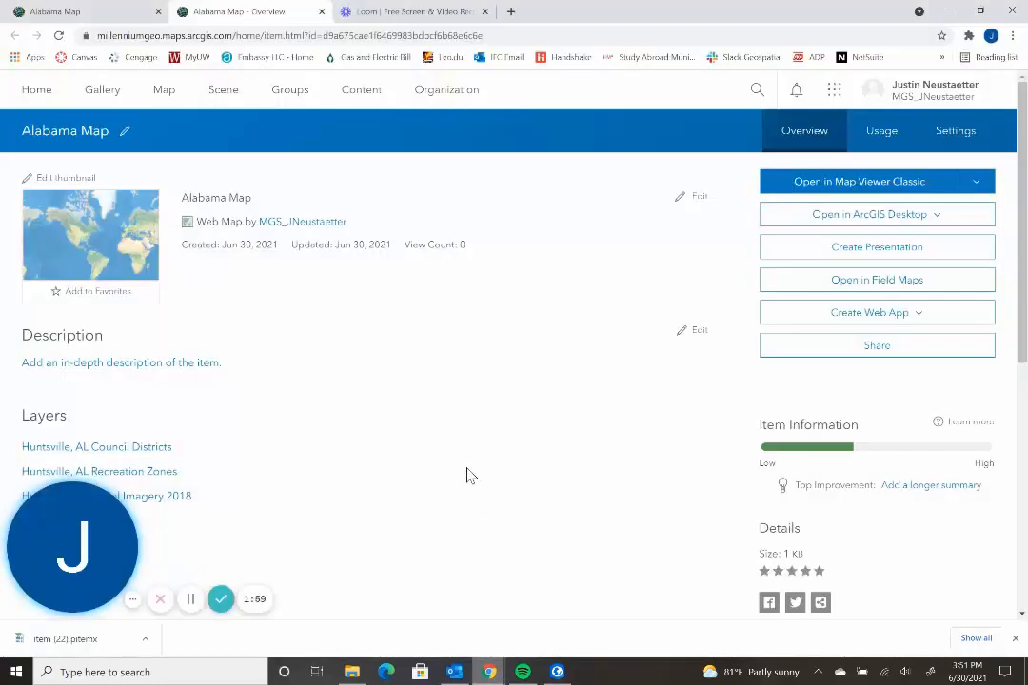
click(859, 181)
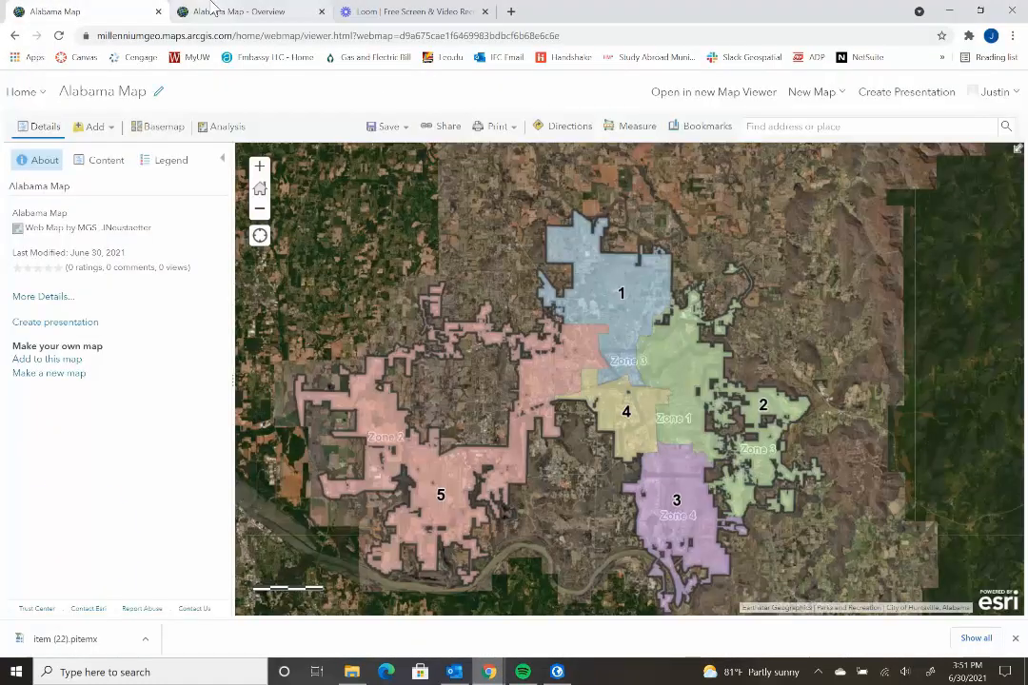